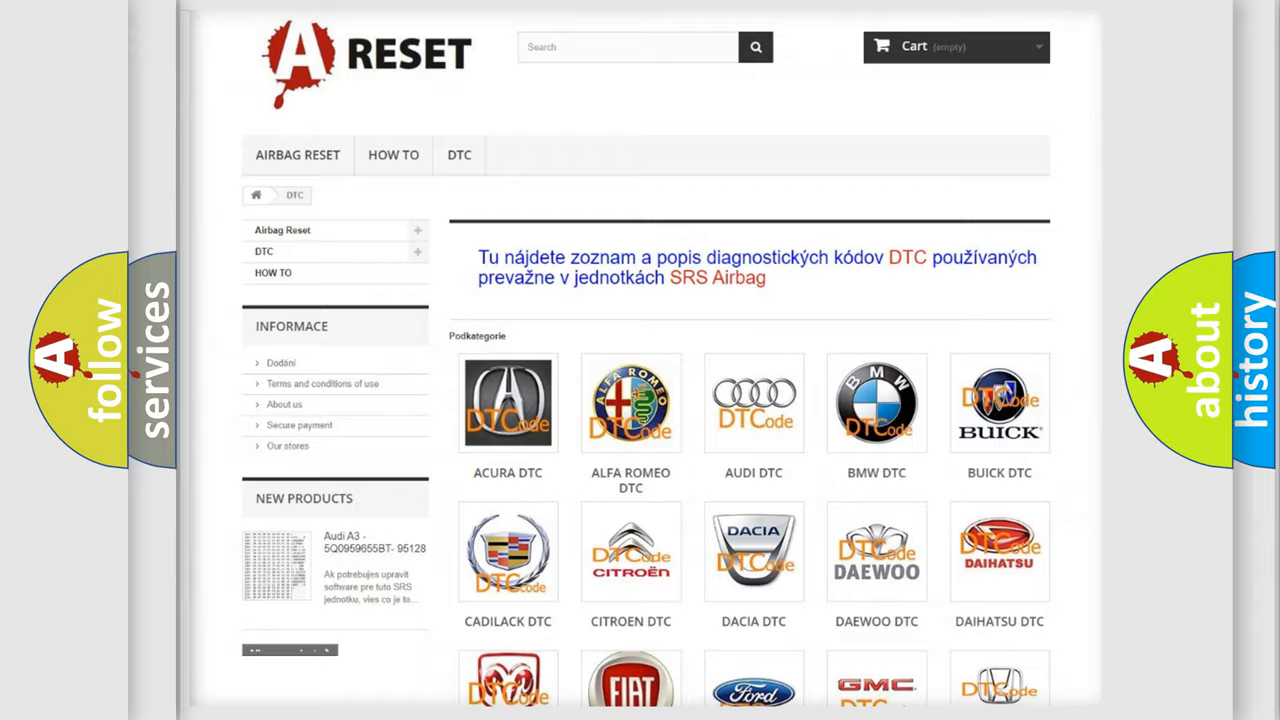
- Pick the SATURN tile from the DTC brand grid and browse its codes from B1381 onward
{"action": "scroll", "scroll_direction": "down", "scroll_amount": 3}
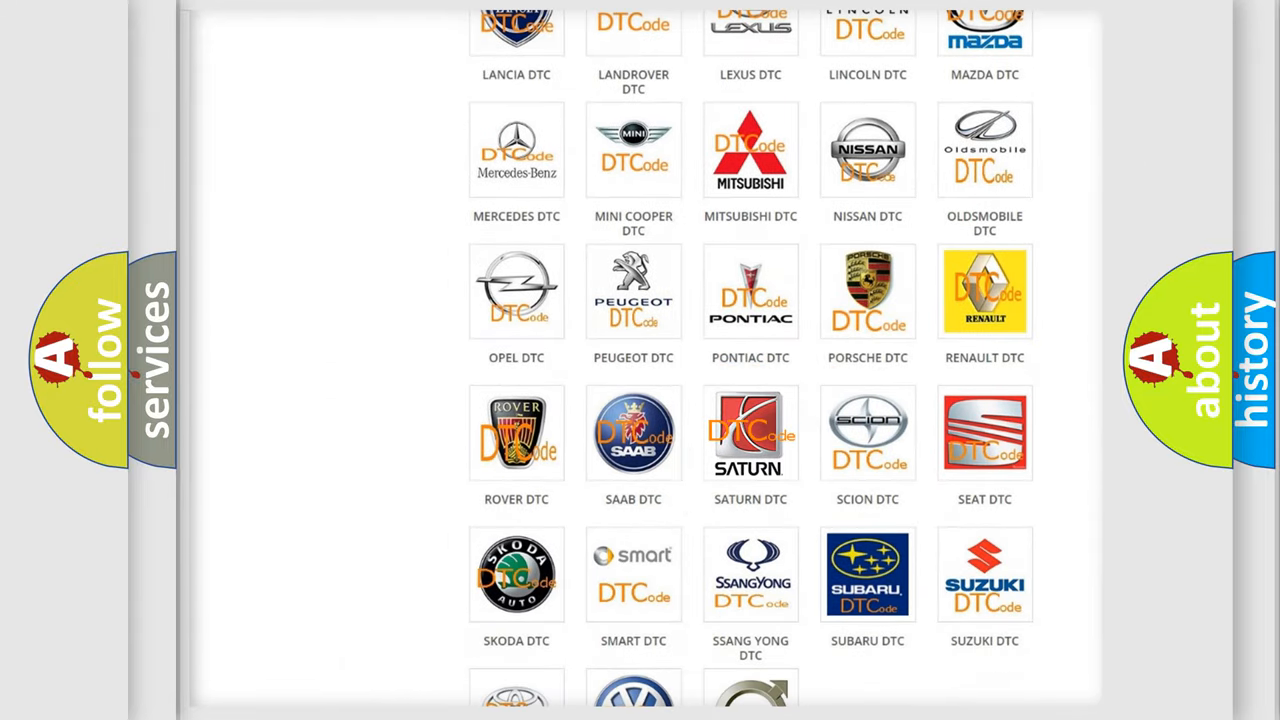
{"action": "left_click", "coordinate": [750, 432]}
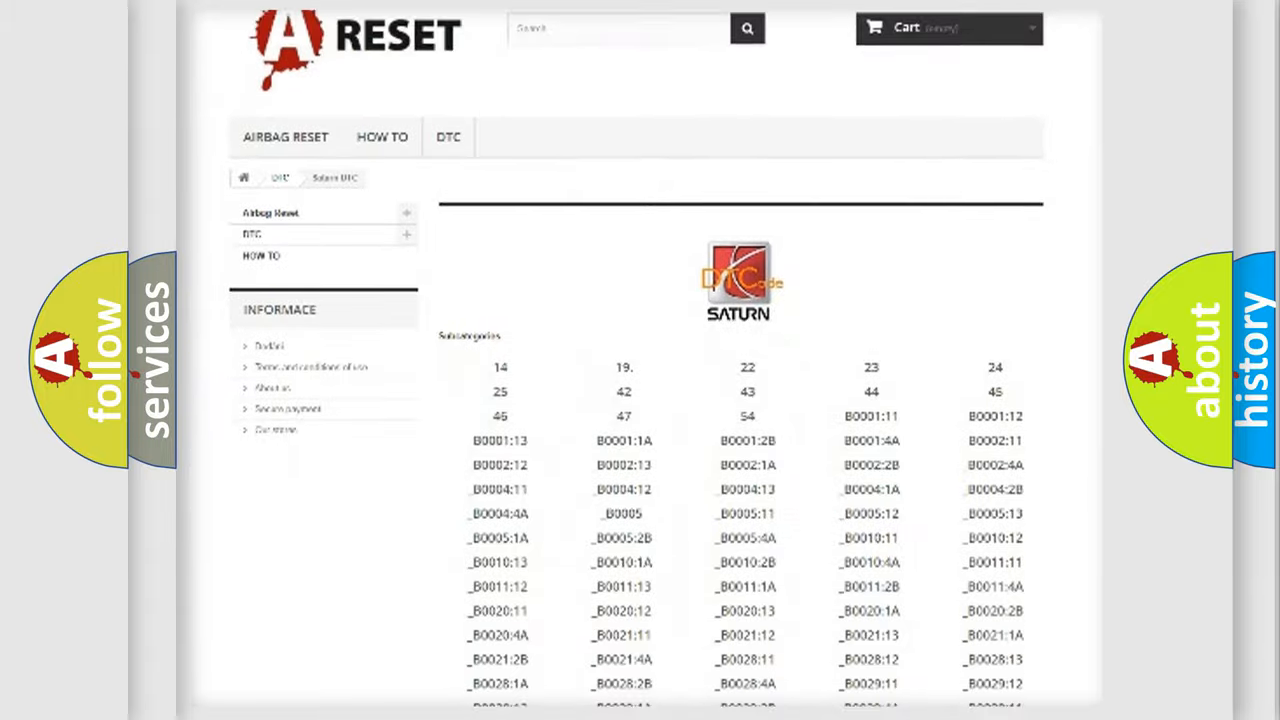
{"action": "scroll", "scroll_direction": "down", "scroll_amount": 3}
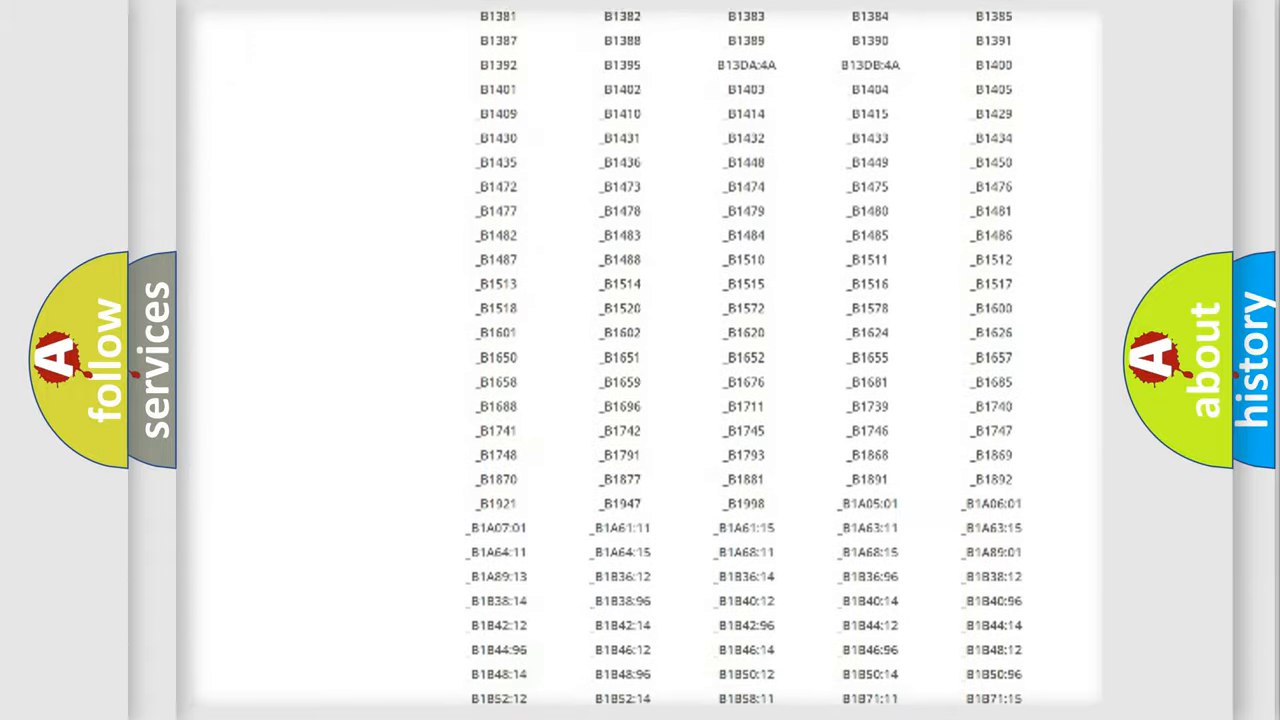